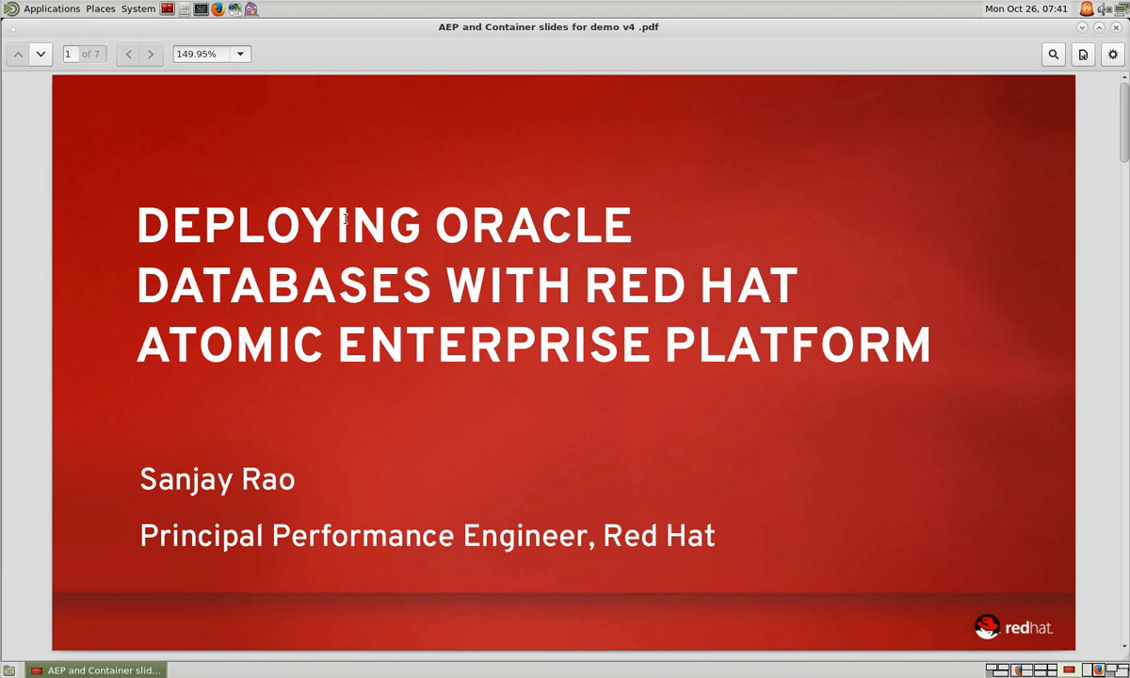
{"action": "mouse_move", "coordinate": [241, 260]}
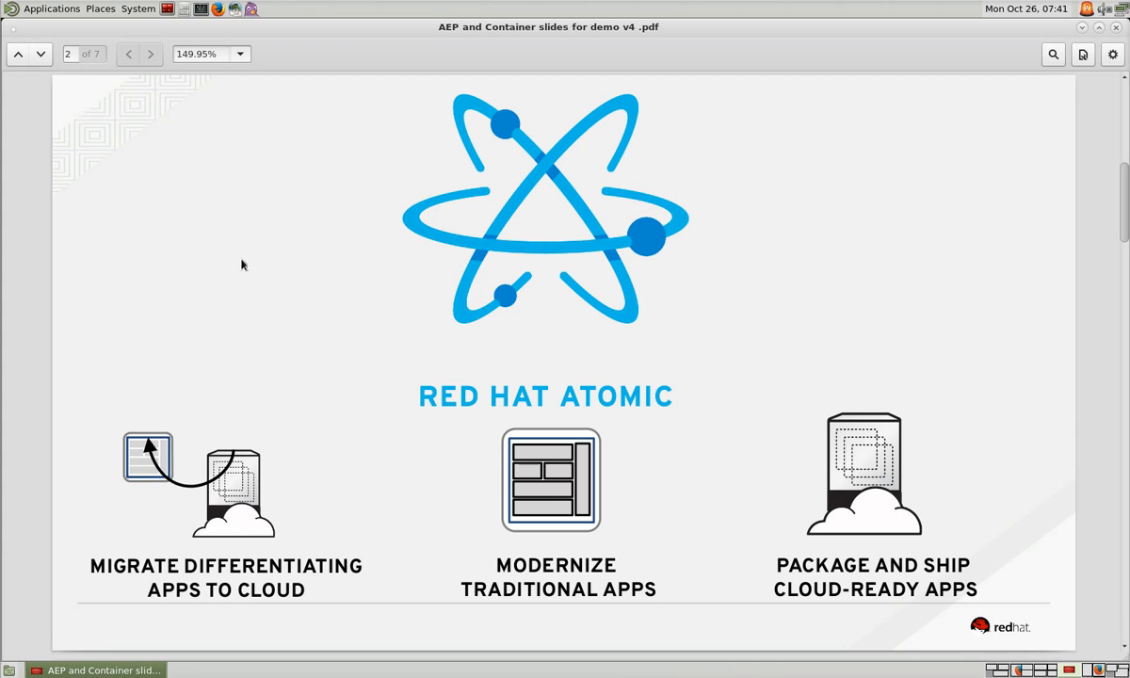
Advance the deck to slide 3, the Atomic Enterprise Platform stack diagram.
{"action": "left_click", "coordinate": [151, 52]}
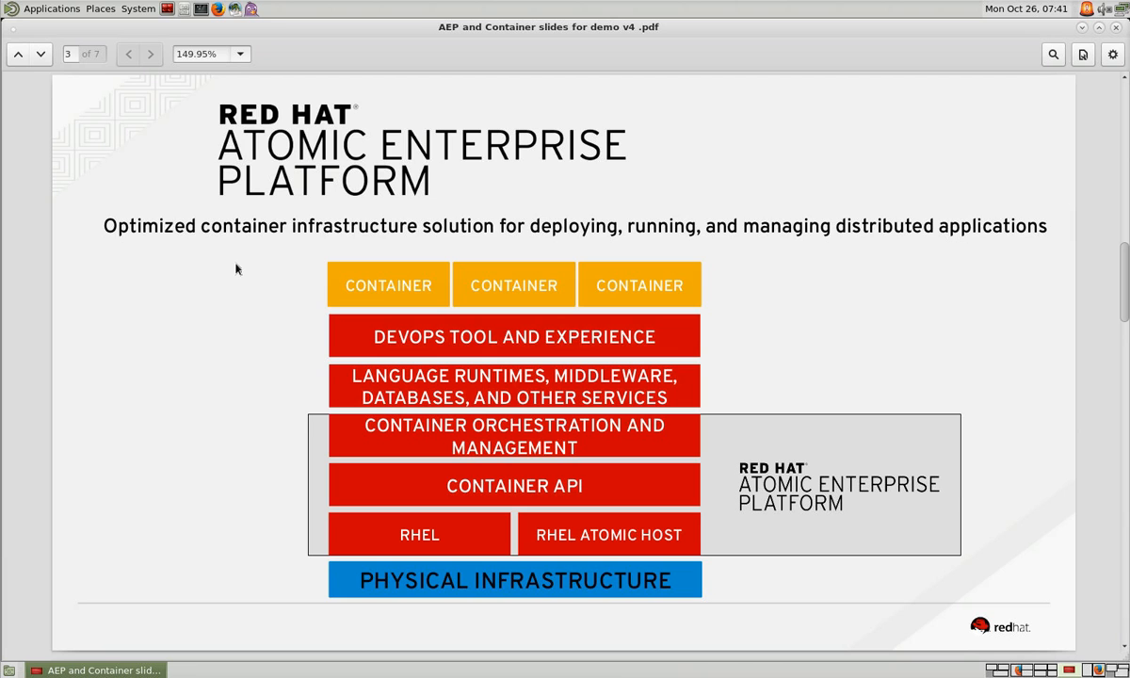
{"action": "mouse_move", "coordinate": [230, 271]}
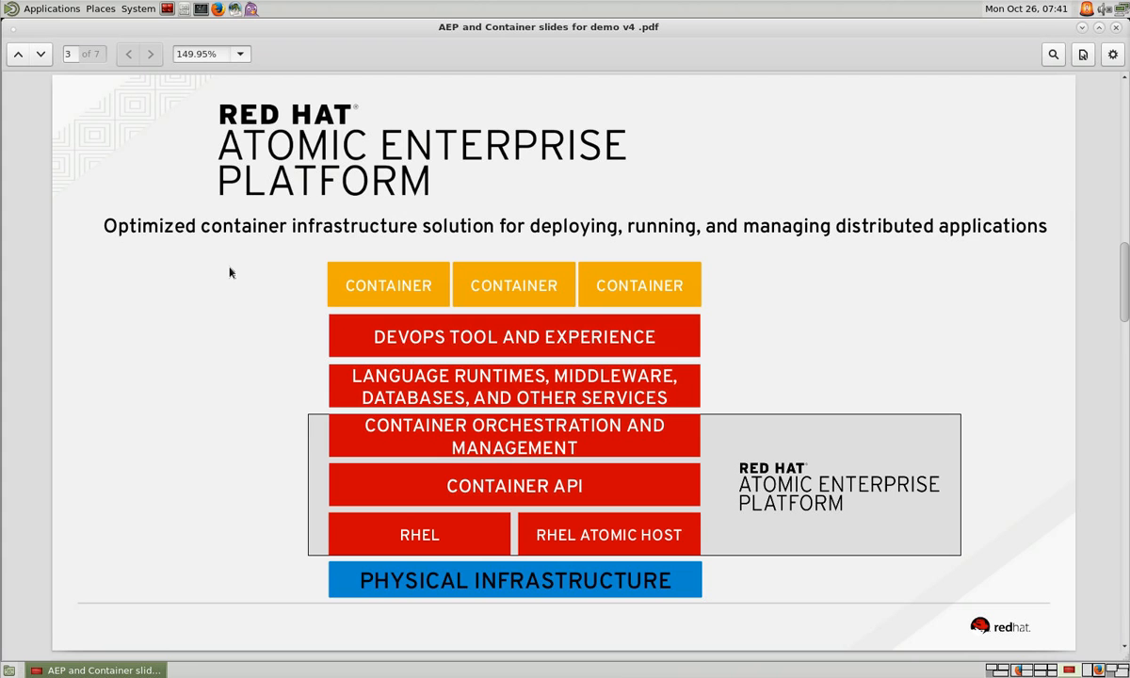
Page forward past the Cockpit slide to slide 5, the architectural diagram.
{"action": "left_click", "coordinate": [151, 53]}
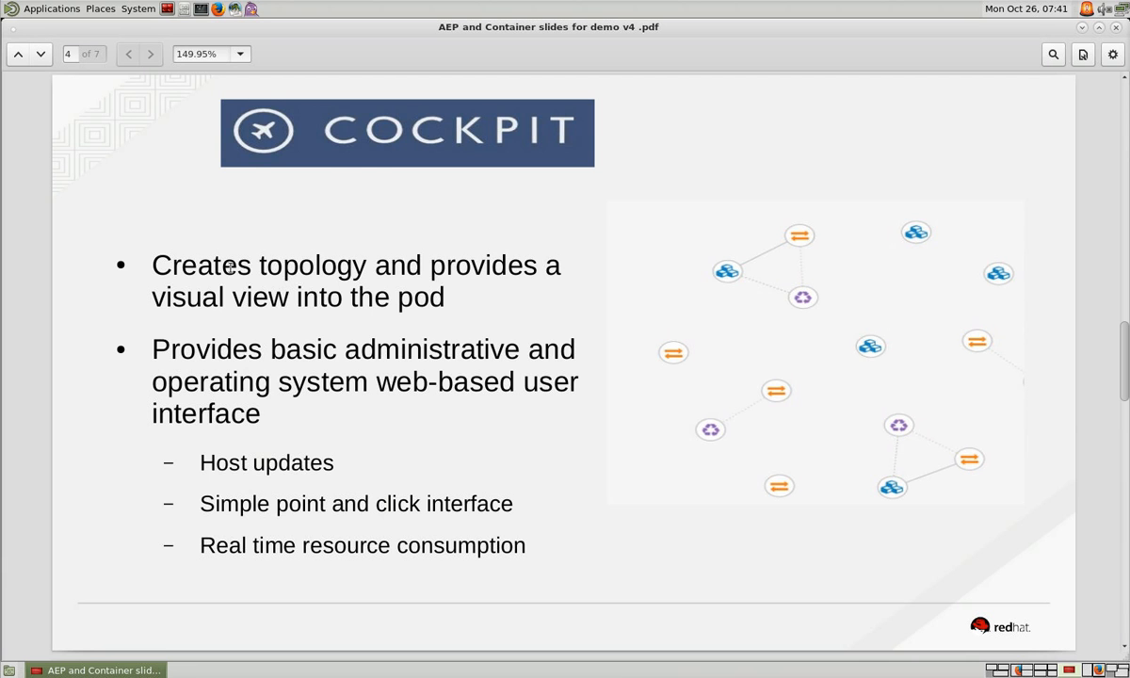
{"action": "left_click", "coordinate": [151, 53]}
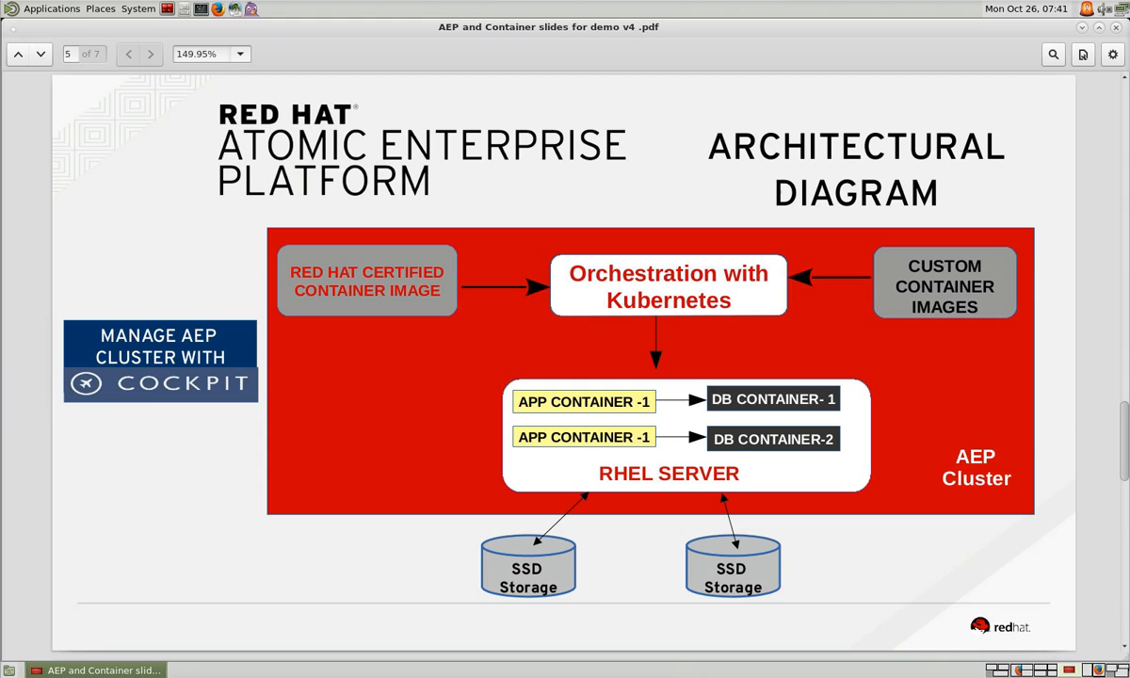
{"action": "mouse_move", "coordinate": [740, 397]}
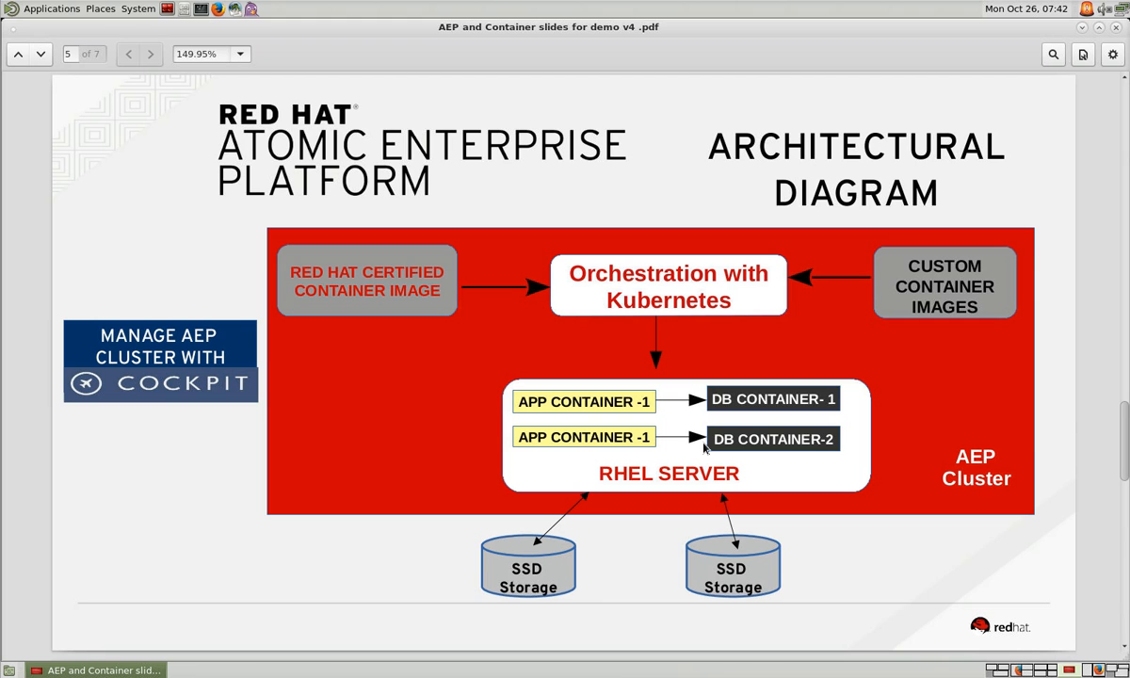
{"action": "mouse_move", "coordinate": [679, 324]}
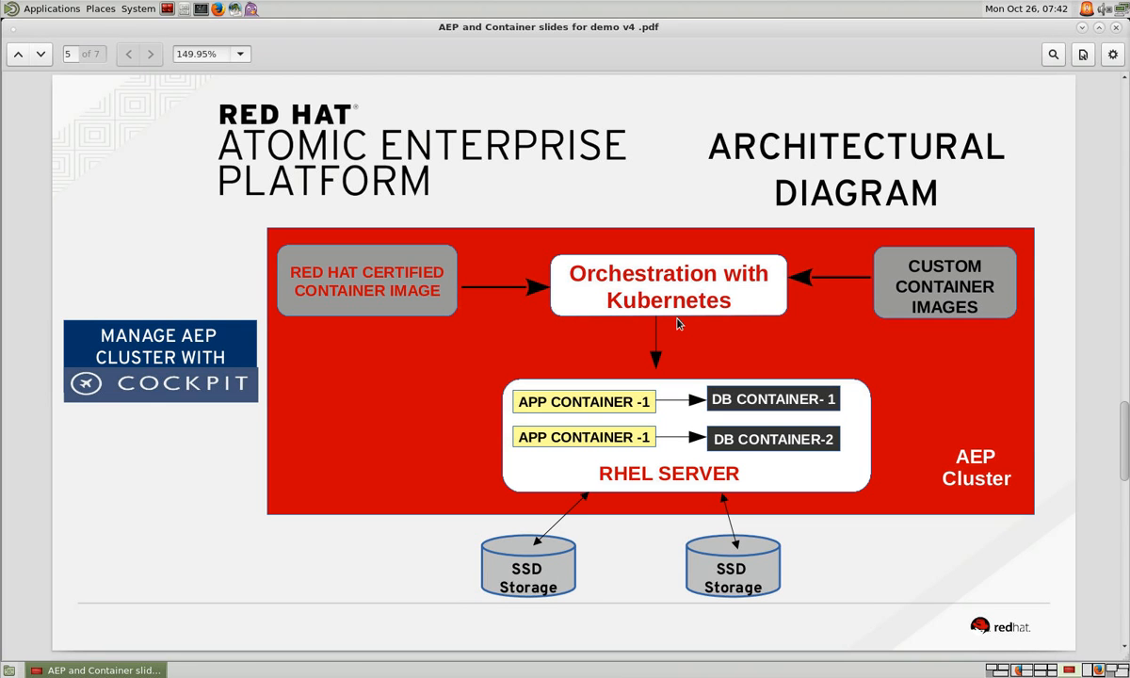
{"action": "mouse_move", "coordinate": [177, 357]}
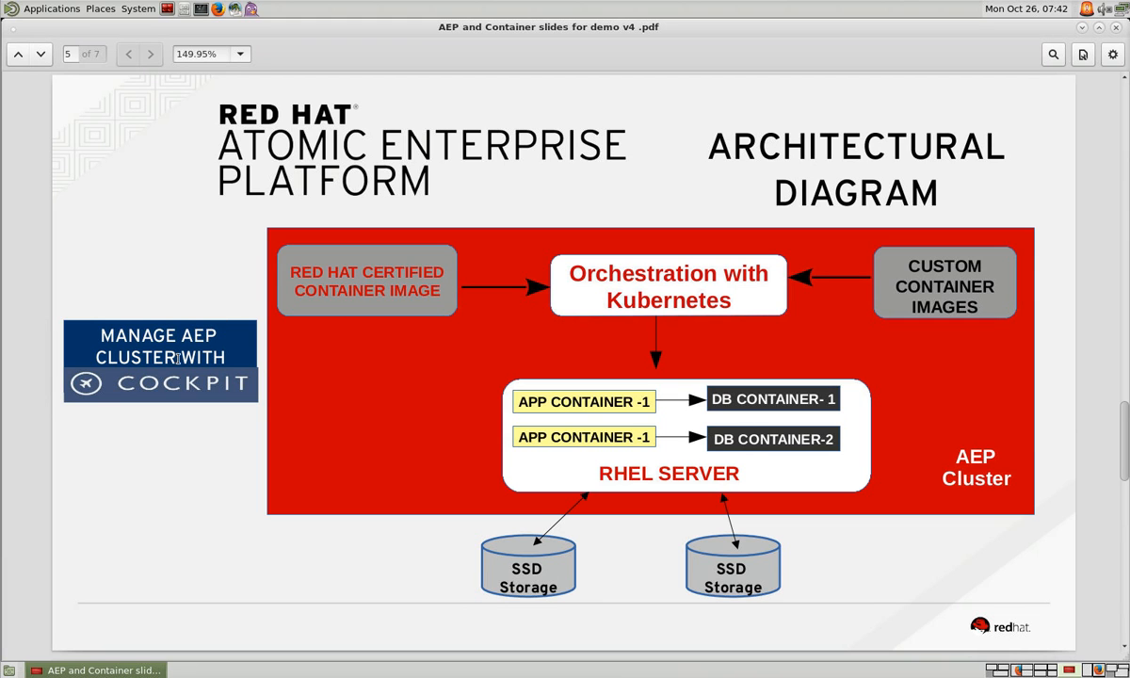
{"action": "mouse_move", "coordinate": [179, 367]}
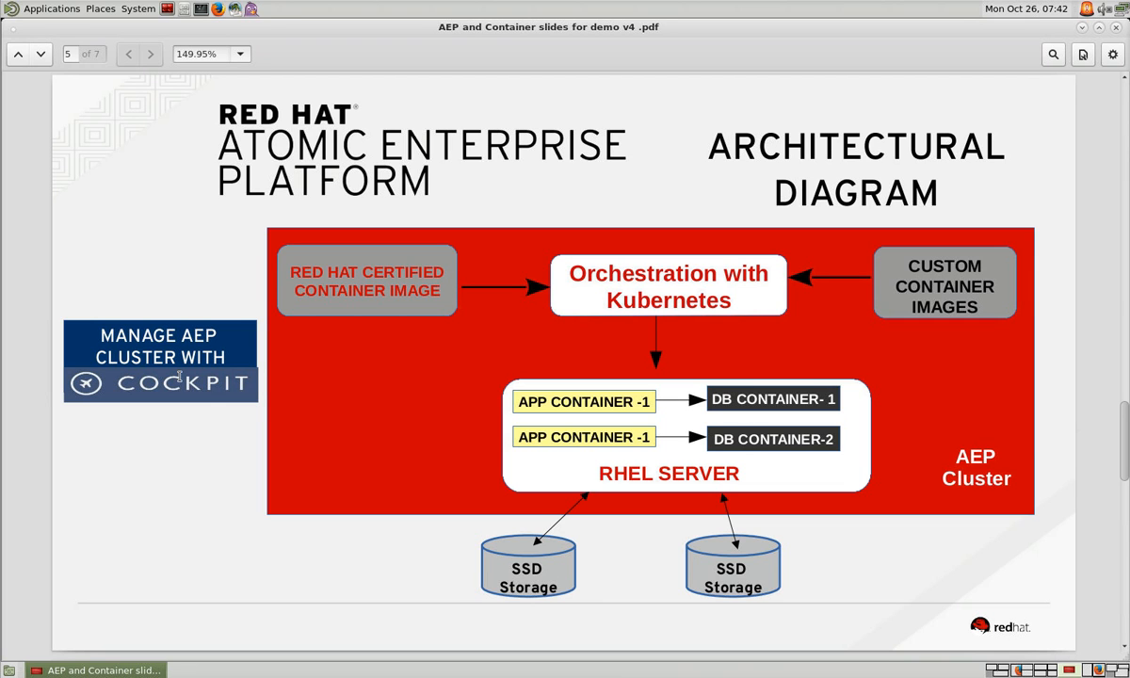
{"action": "mouse_move", "coordinate": [1062, 667]}
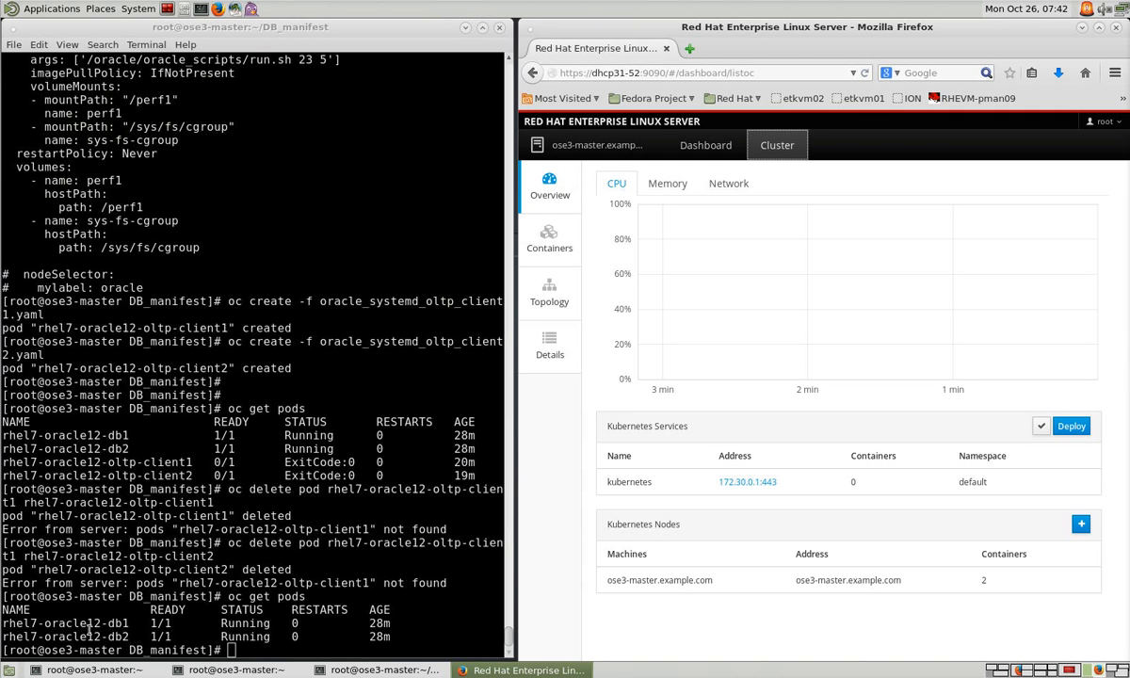
Pick out the rhel7-oracle12-db2 pod name, then show Cockpit's running containers and topology map.
{"action": "double_click", "coordinate": [64, 637]}
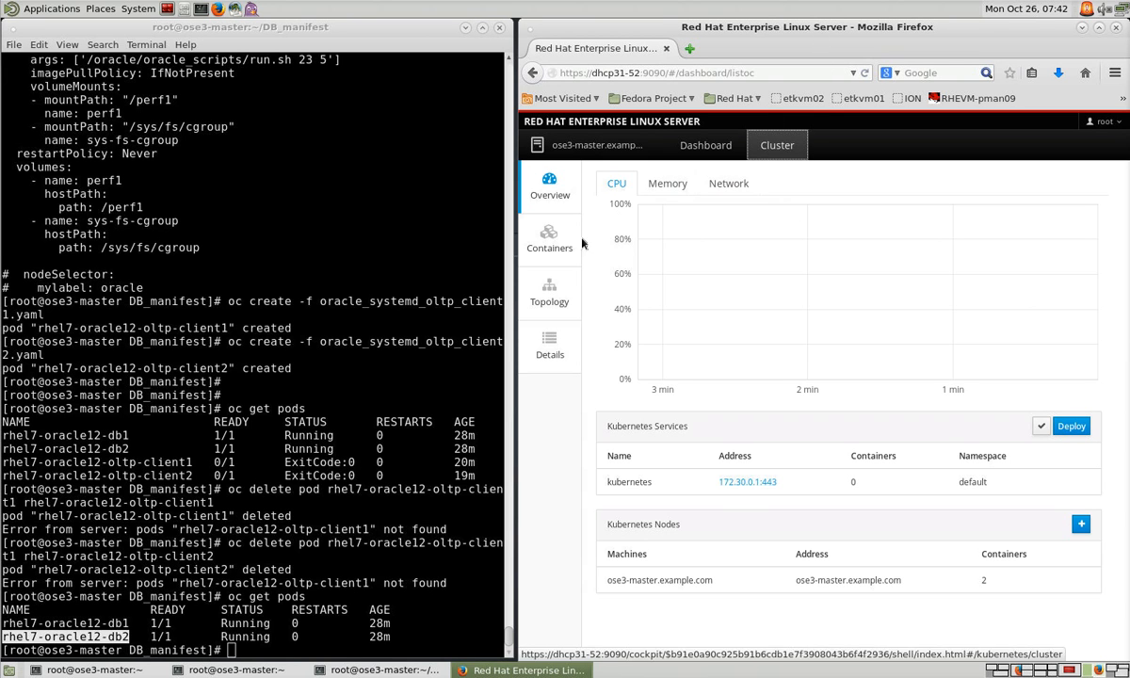
{"action": "left_click", "coordinate": [550, 237]}
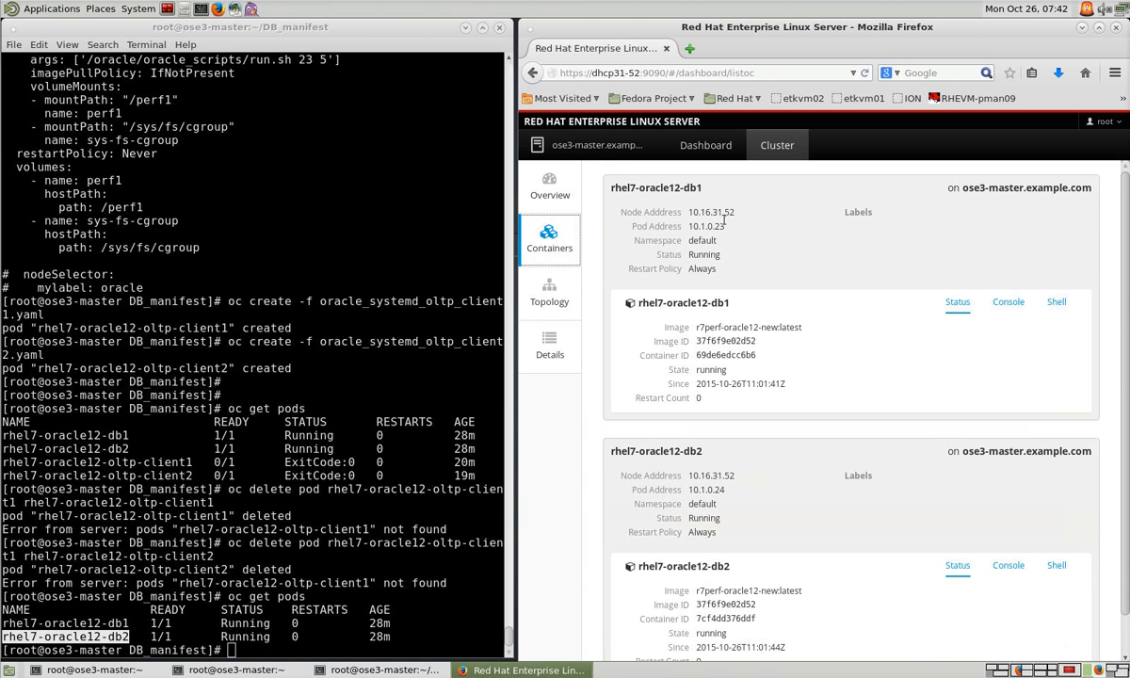
{"action": "mouse_move", "coordinate": [550, 294]}
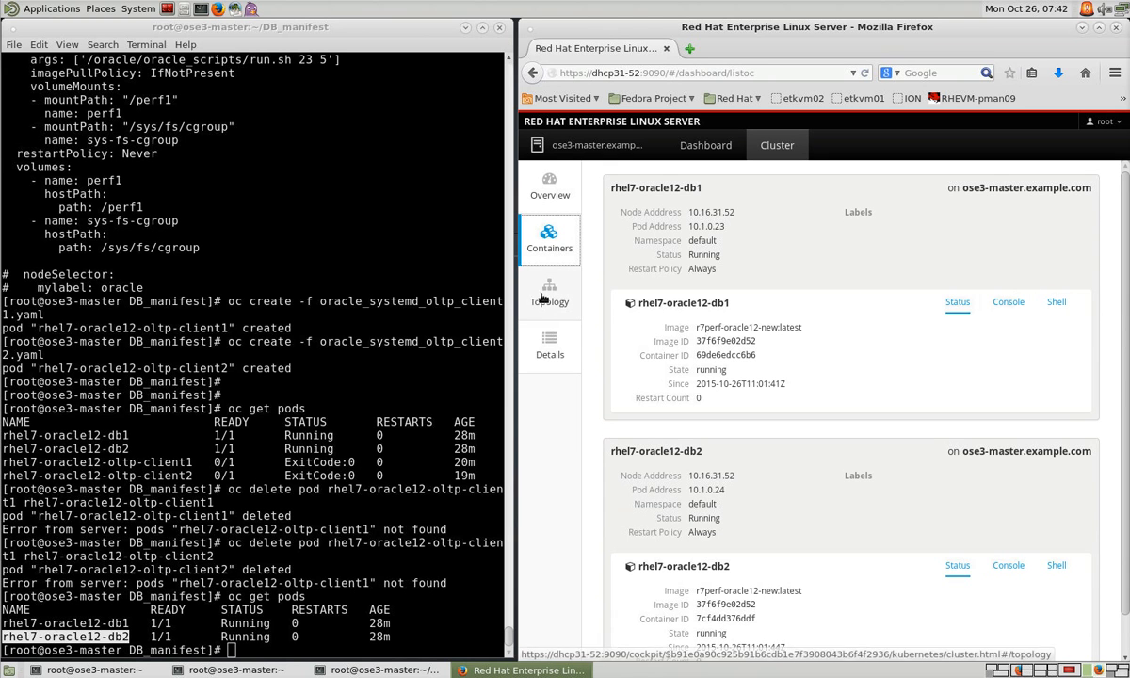
{"action": "left_click", "coordinate": [549, 292]}
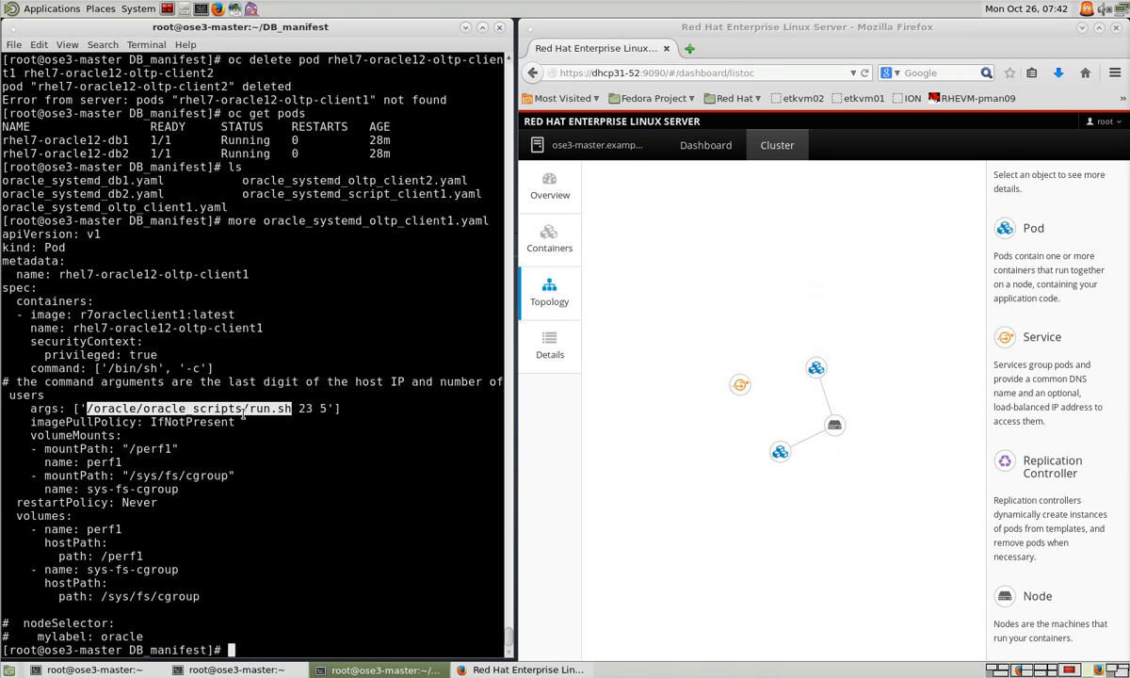
Run oc create -f oracle_systemd_oltp_client1.yaml and watch the host CPU graph spike in Cockpit.
{"action": "type", "text": "oc"}
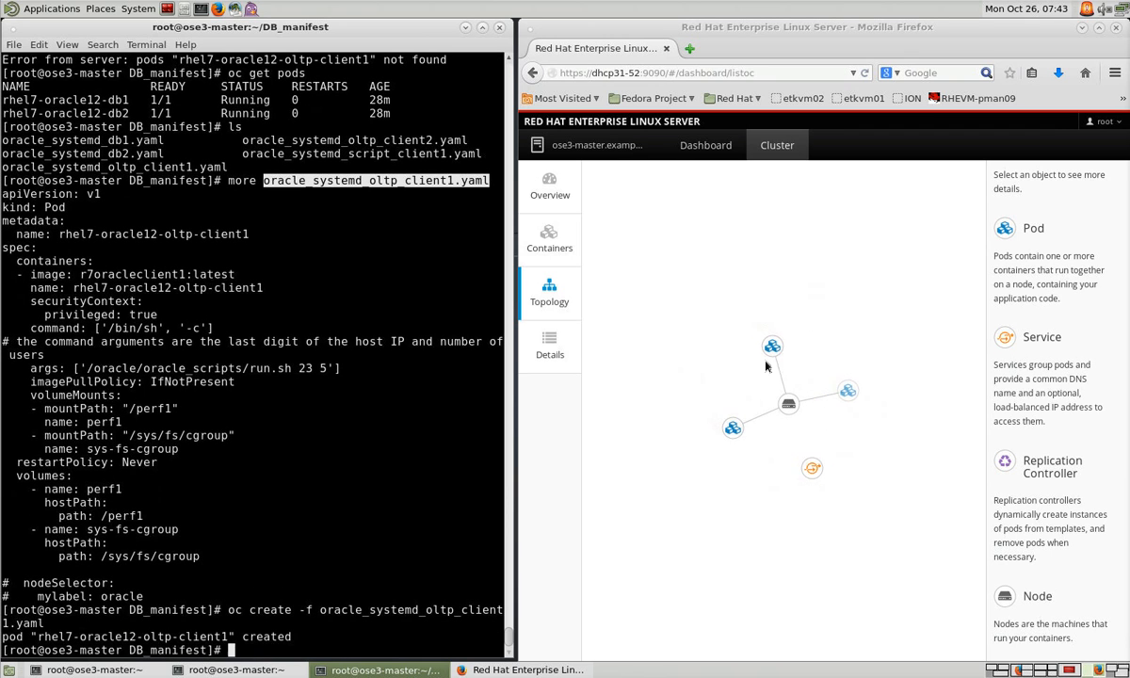
{"action": "mouse_move", "coordinate": [772, 346]}
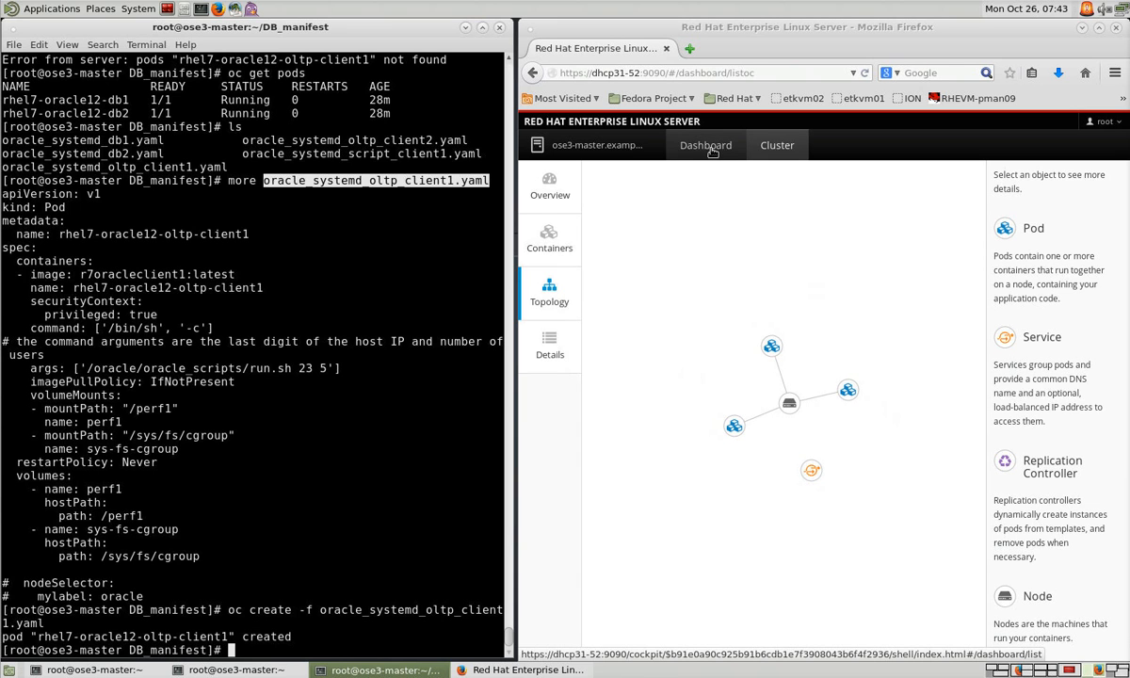
{"action": "left_click", "coordinate": [704, 145]}
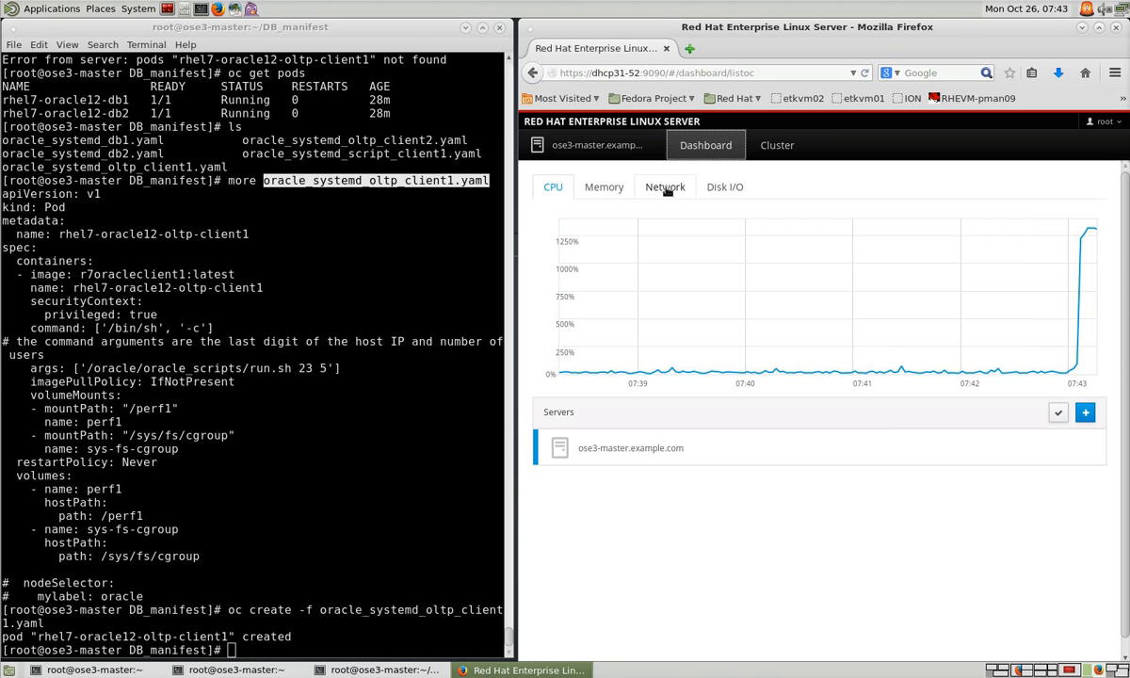
{"action": "mouse_move", "coordinate": [723, 186]}
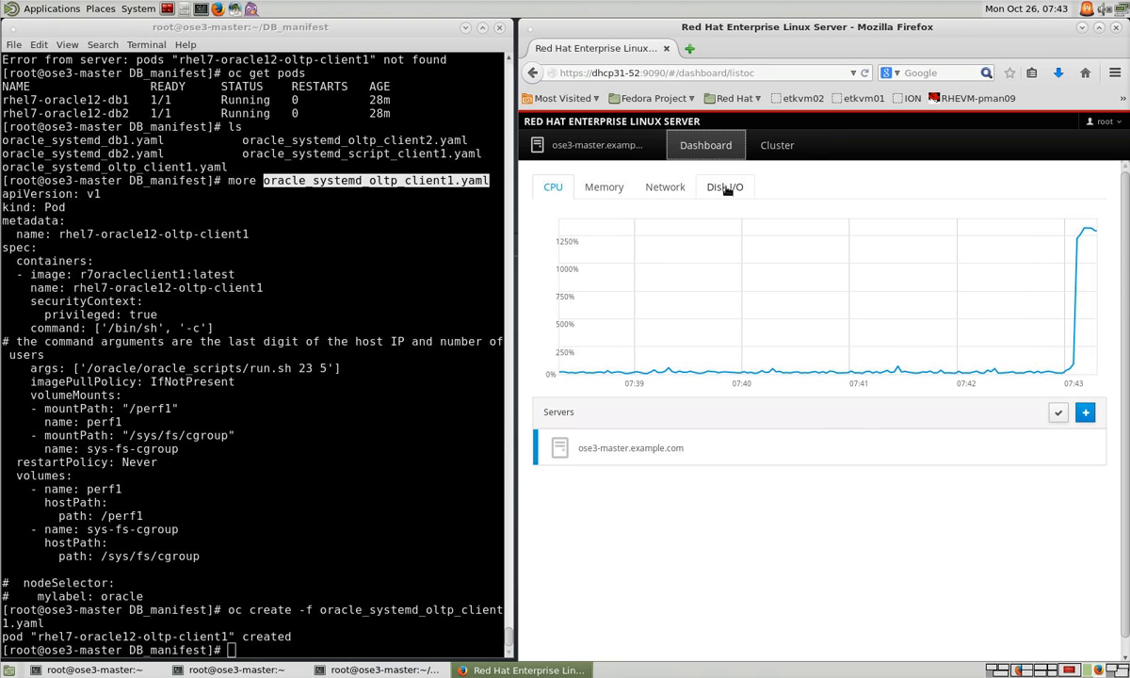
{"action": "left_click", "coordinate": [664, 187]}
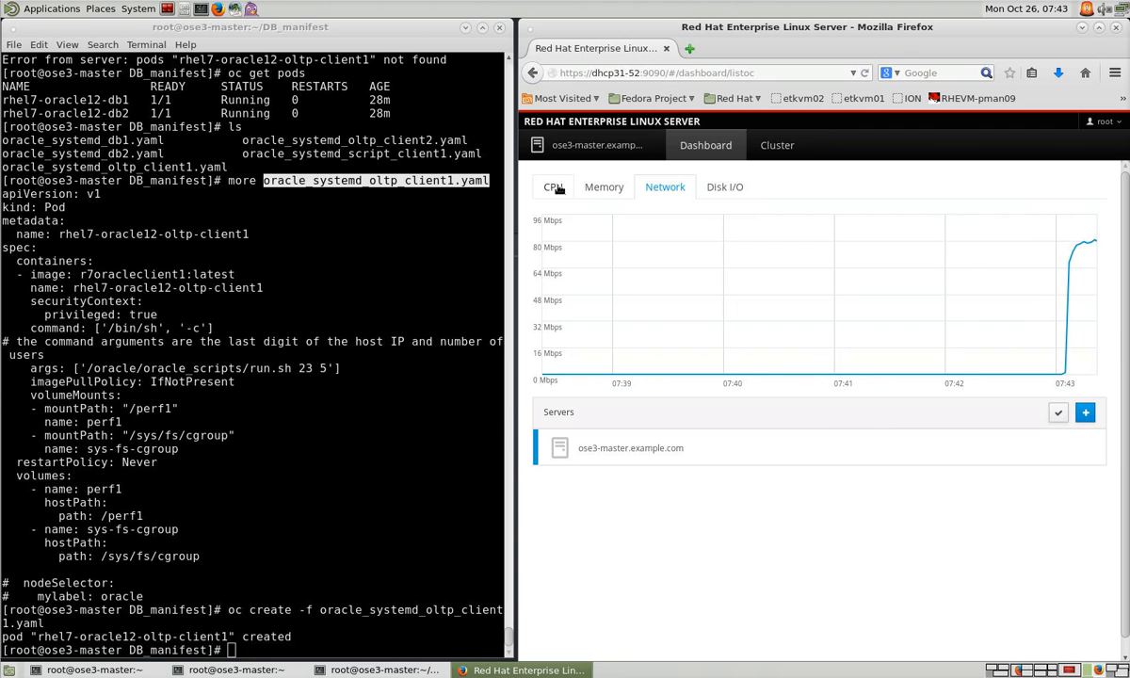
{"action": "left_click", "coordinate": [553, 187]}
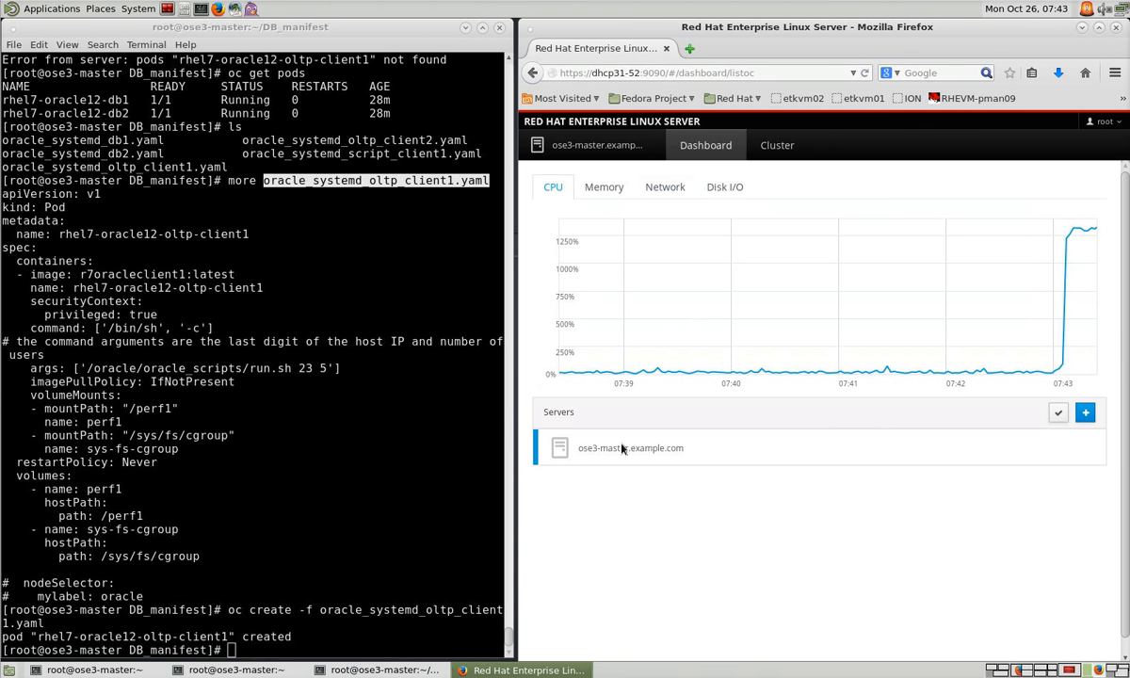
{"action": "mouse_move", "coordinate": [1114, 271]}
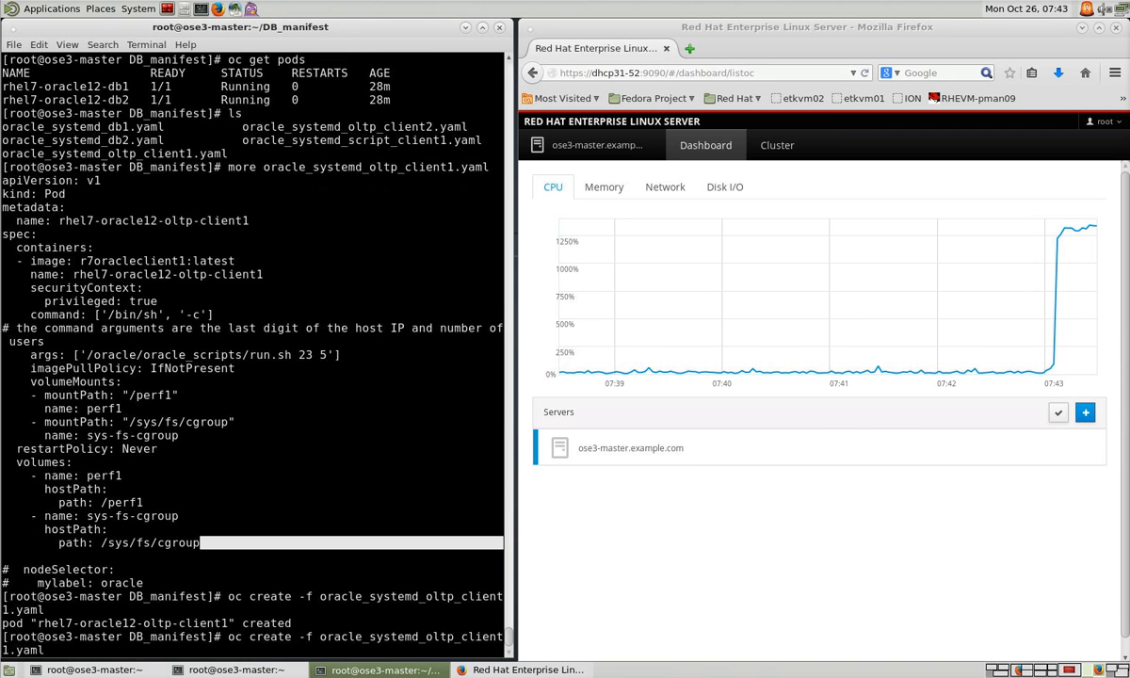
Create rhel7-oracle12-oltp-client2 from the edited command, then check Cockpit's cluster topology and dashboard.
{"action": "type", "text": "2"}
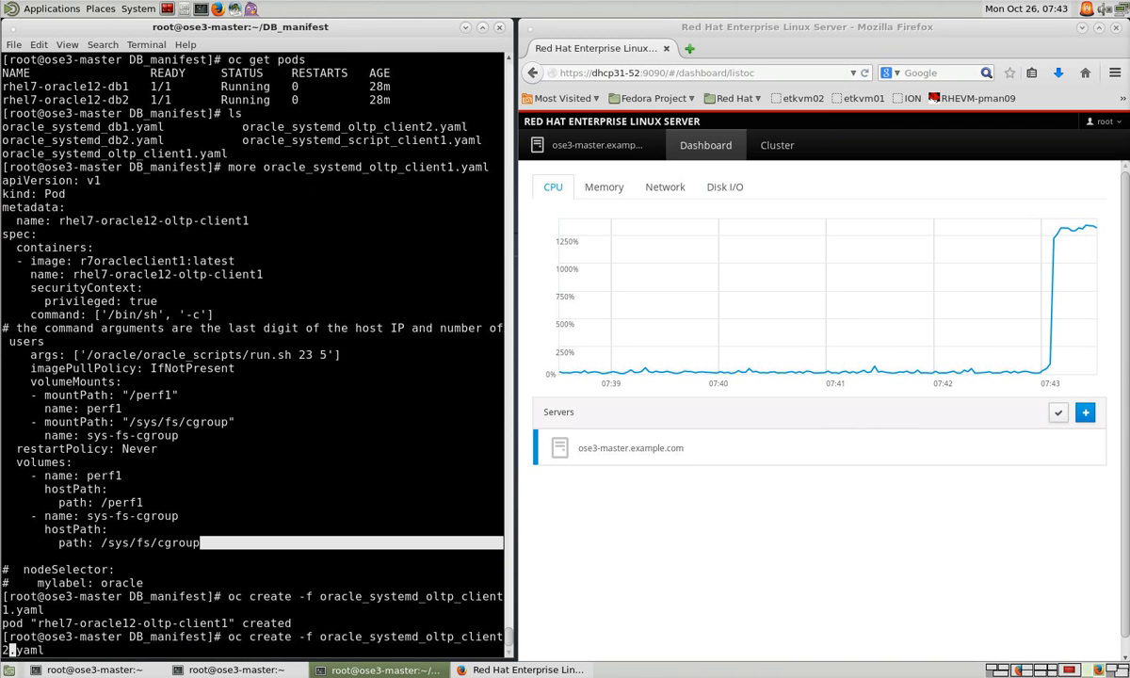
{"action": "mouse_move", "coordinate": [775, 143]}
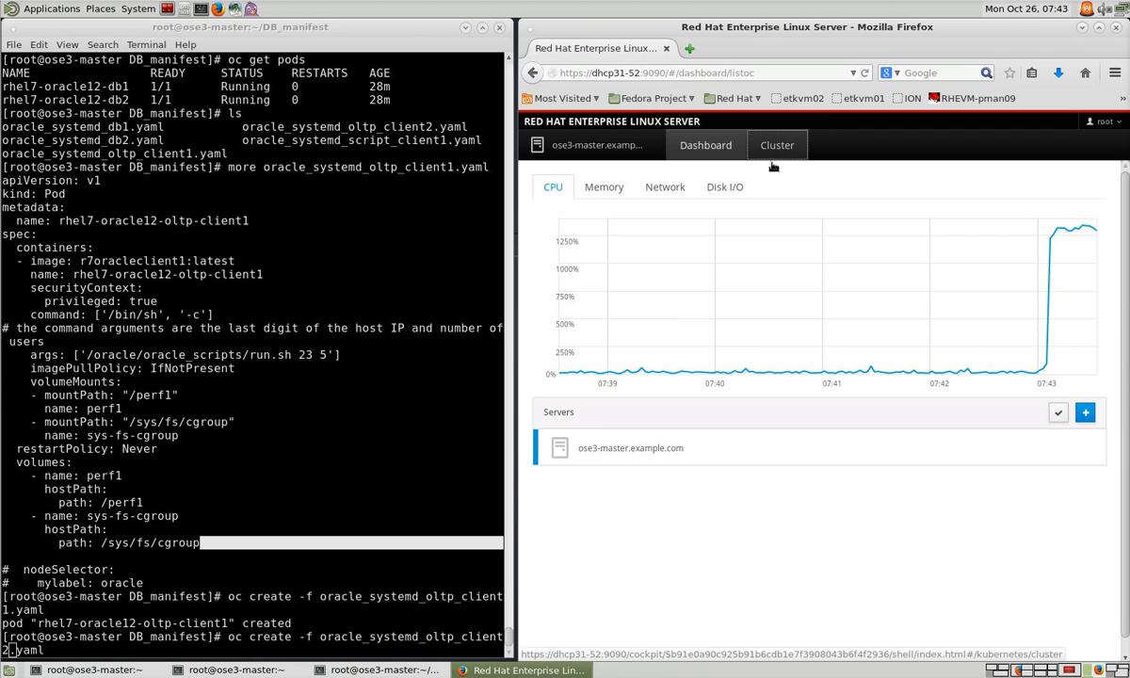
{"action": "left_click", "coordinate": [775, 145]}
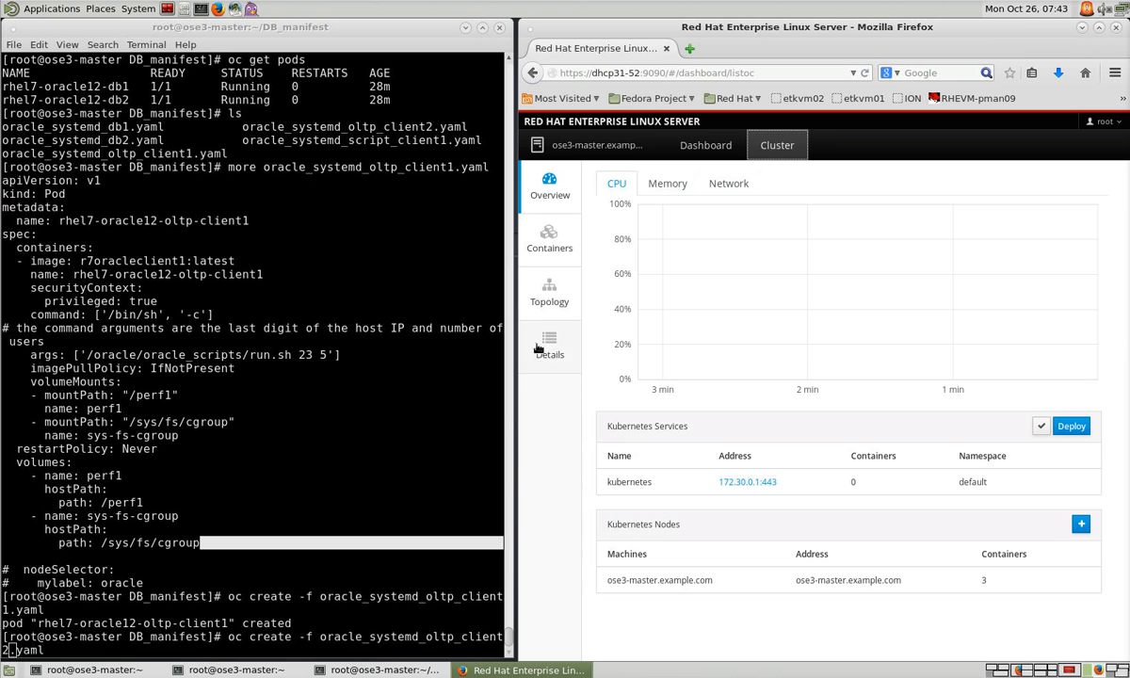
{"action": "left_click", "coordinate": [550, 292]}
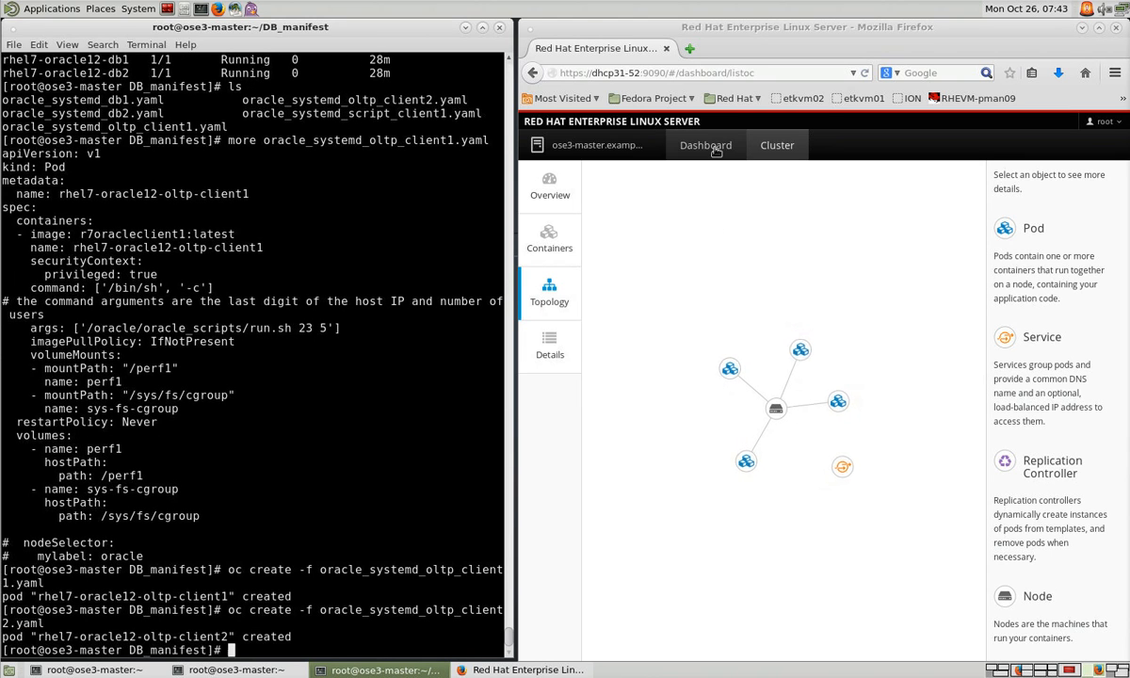
{"action": "left_click", "coordinate": [704, 145]}
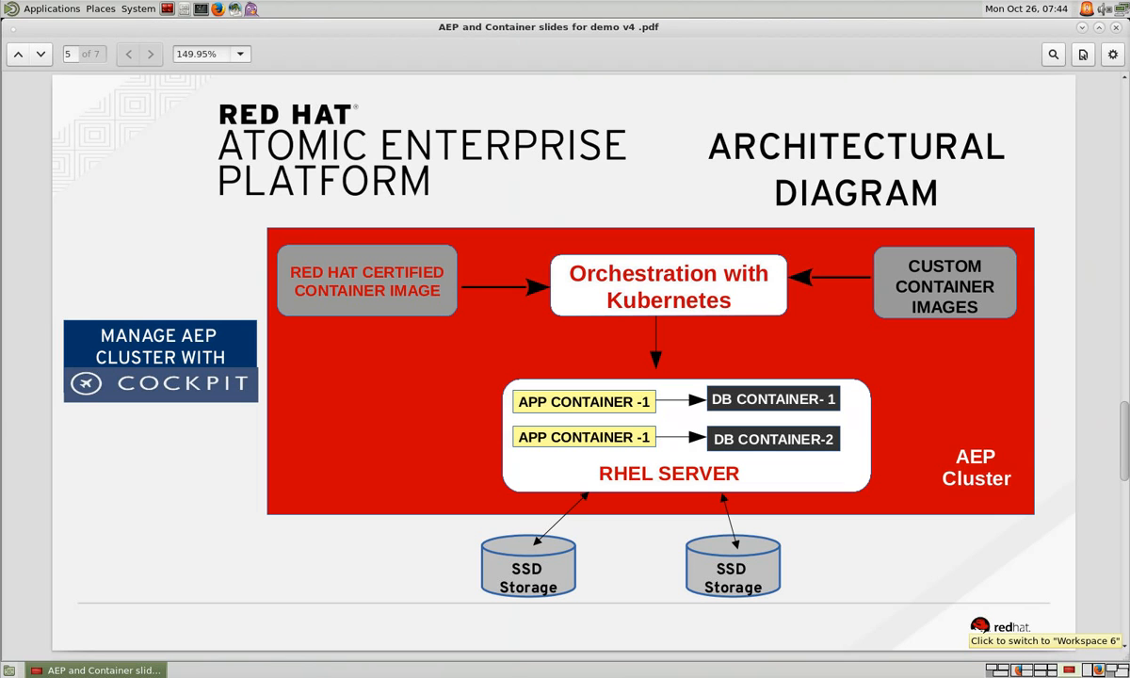
{"action": "mouse_move", "coordinate": [171, 512]}
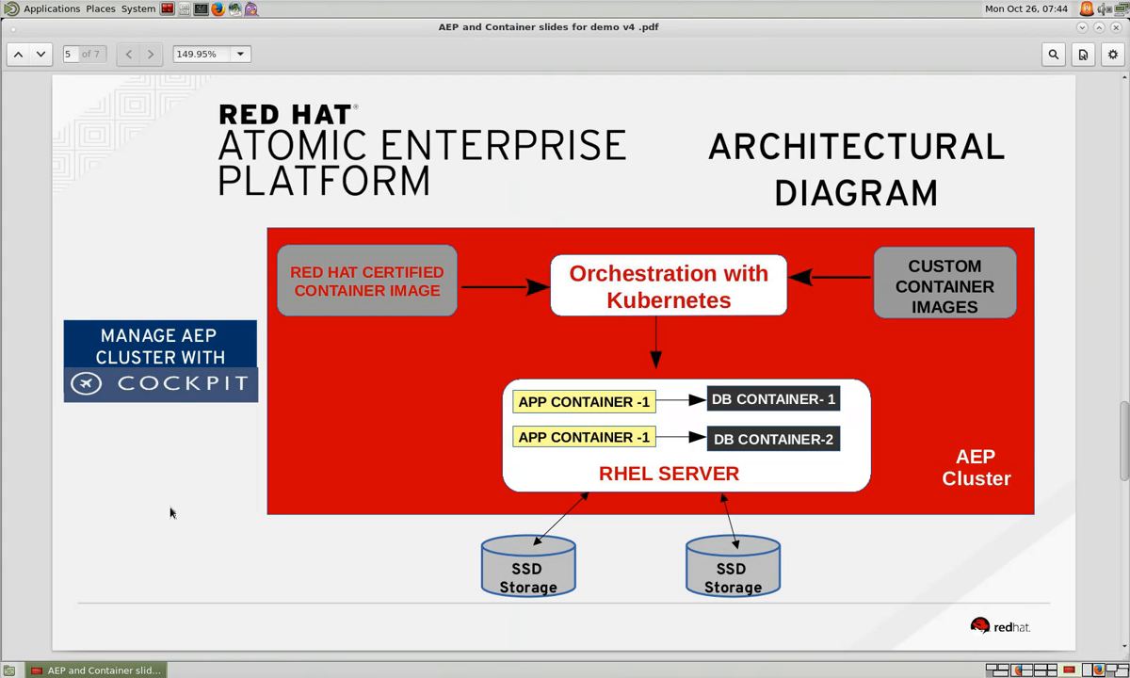
Advance through the Use Cases slide to the closing Red Hat logo slide, page 7 of 7.
{"action": "left_click", "coordinate": [151, 53]}
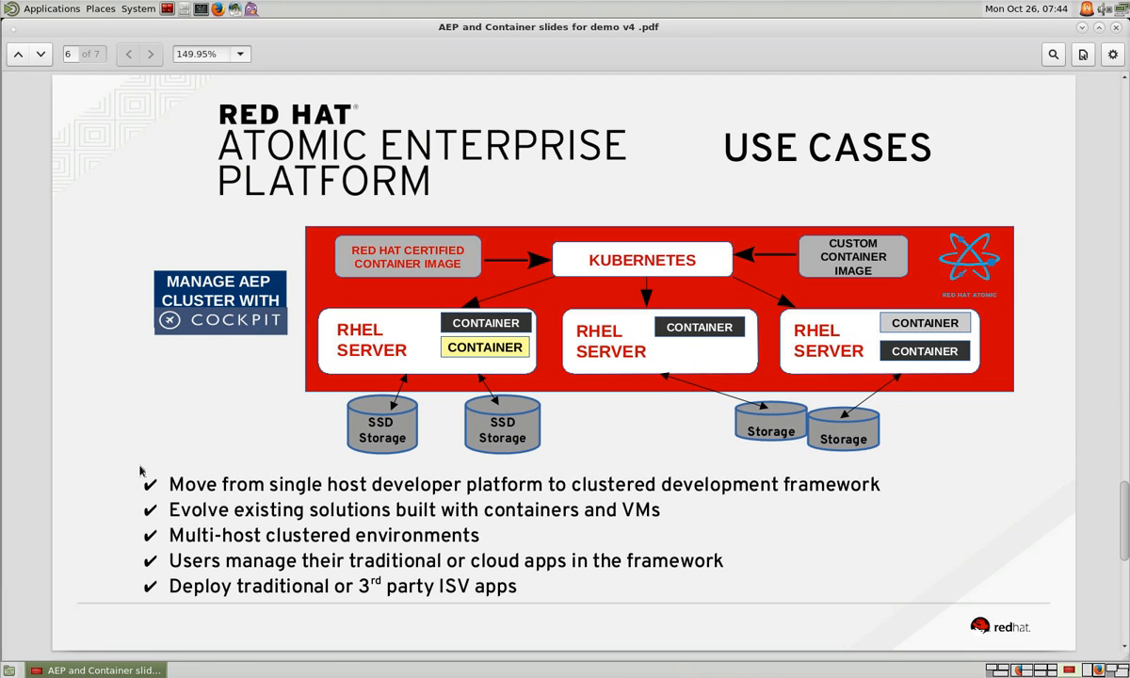
{"action": "mouse_move", "coordinate": [448, 497]}
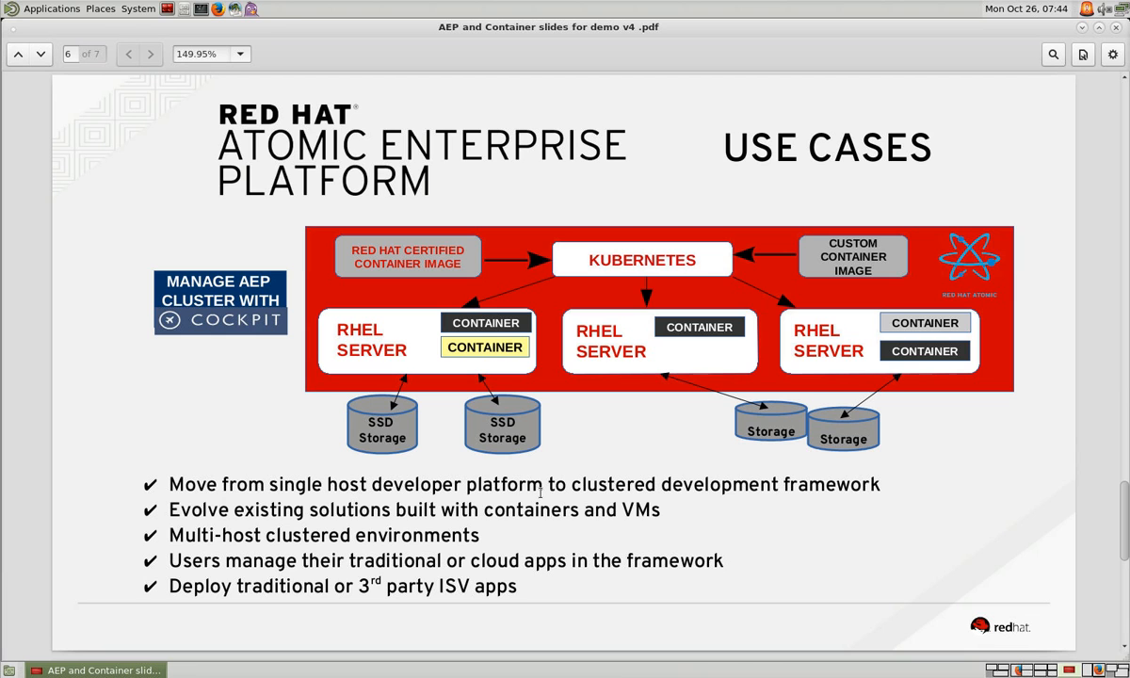
{"action": "mouse_move", "coordinate": [892, 330]}
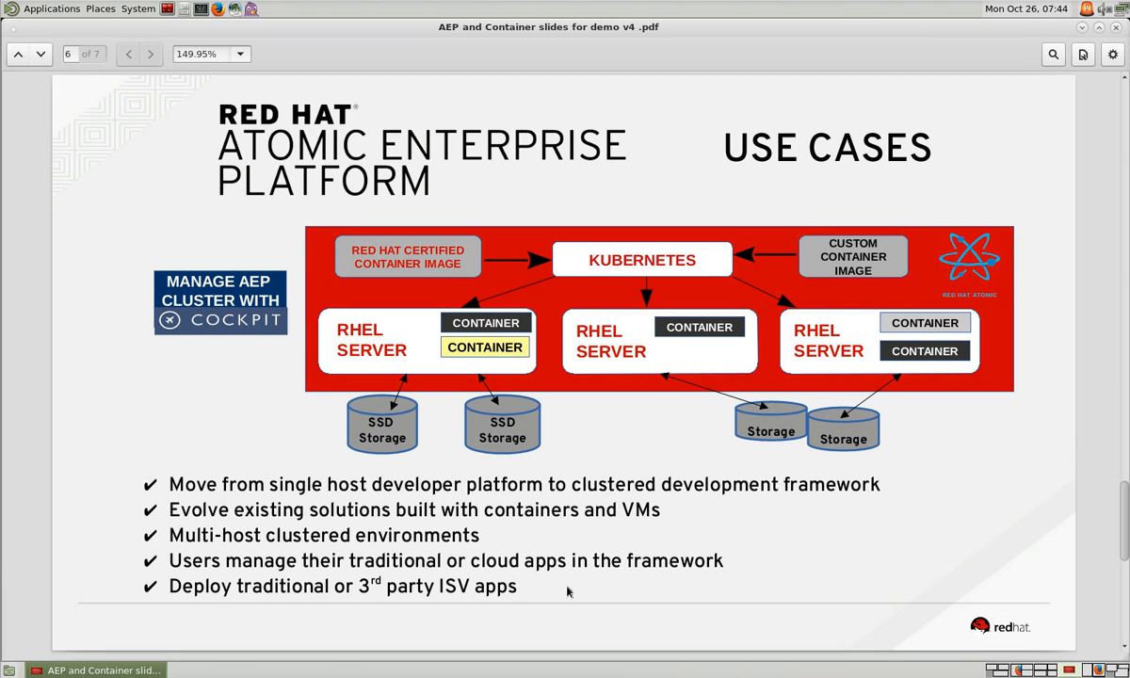
{"action": "mouse_move", "coordinate": [602, 445]}
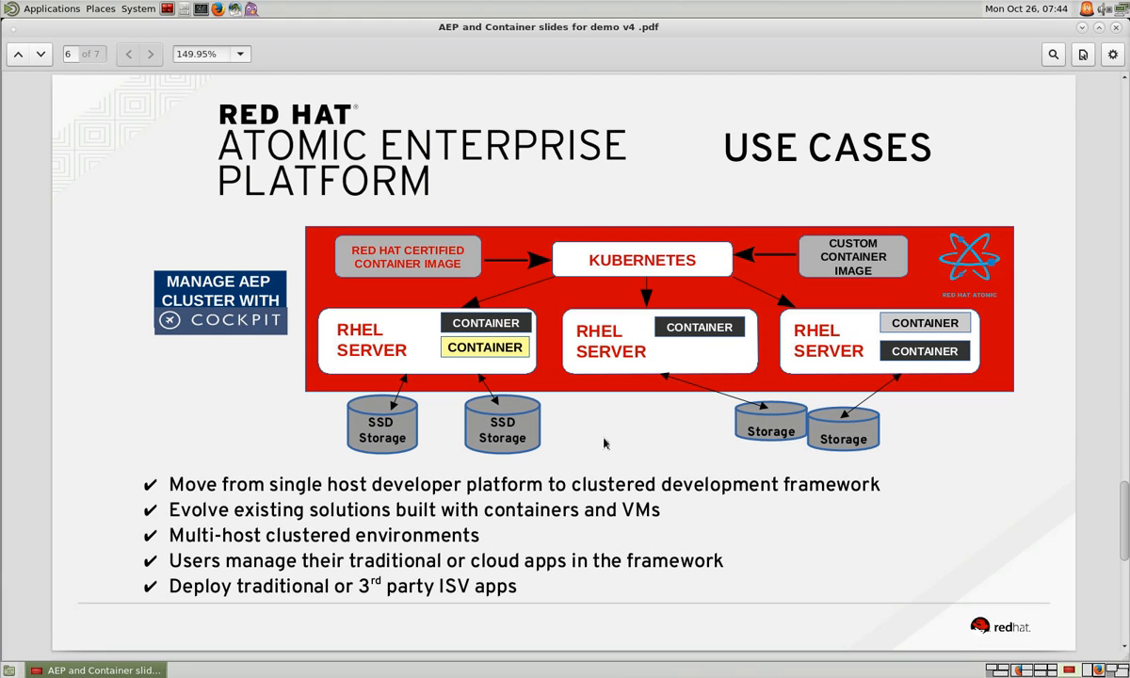
{"action": "mouse_move", "coordinate": [975, 448]}
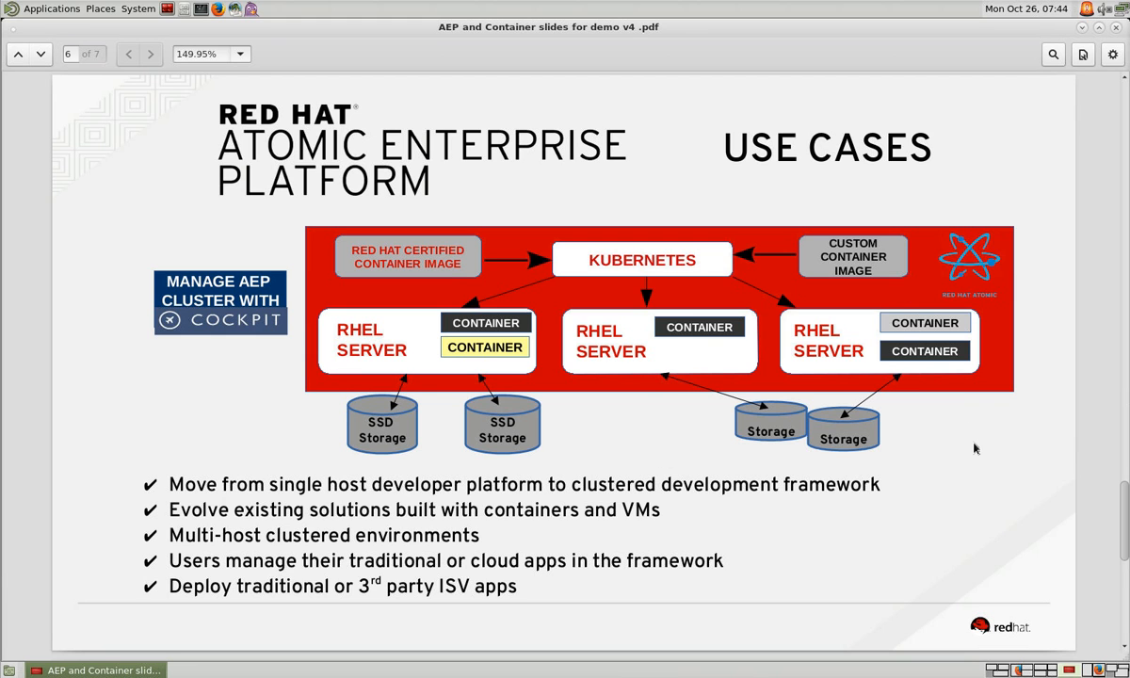
{"action": "left_click", "coordinate": [150, 53]}
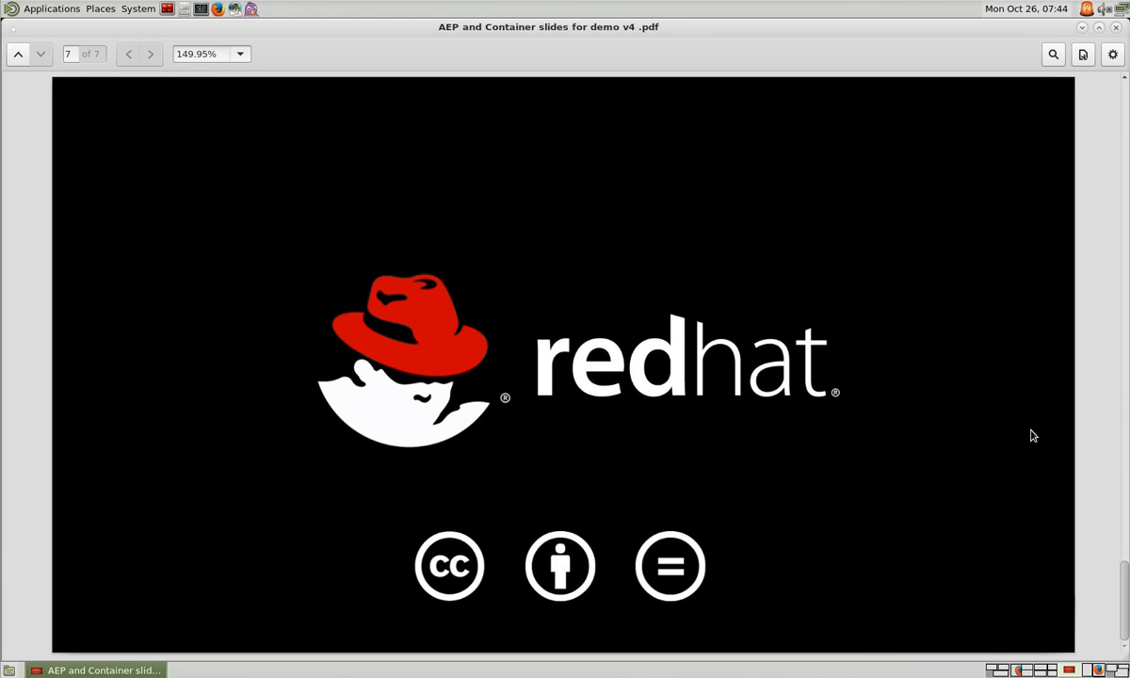
{"action": "mouse_move", "coordinate": [1086, 445]}
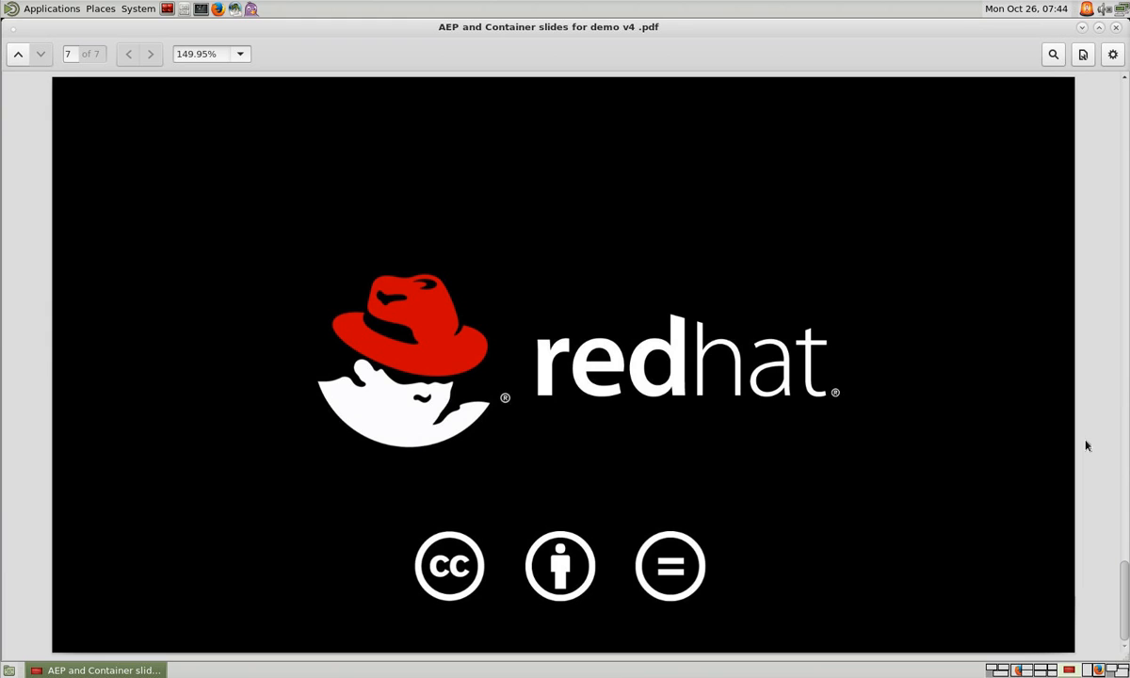